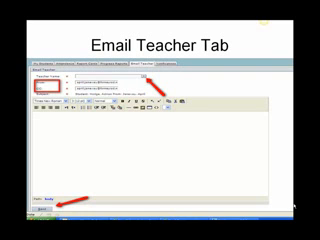
Advance the slide show from the Email Teacher Tab slide to the Notifications Tab slide
left_click(230, 64)
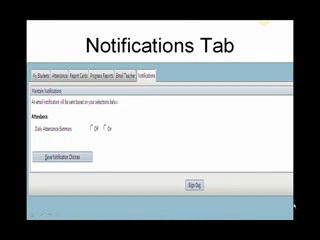